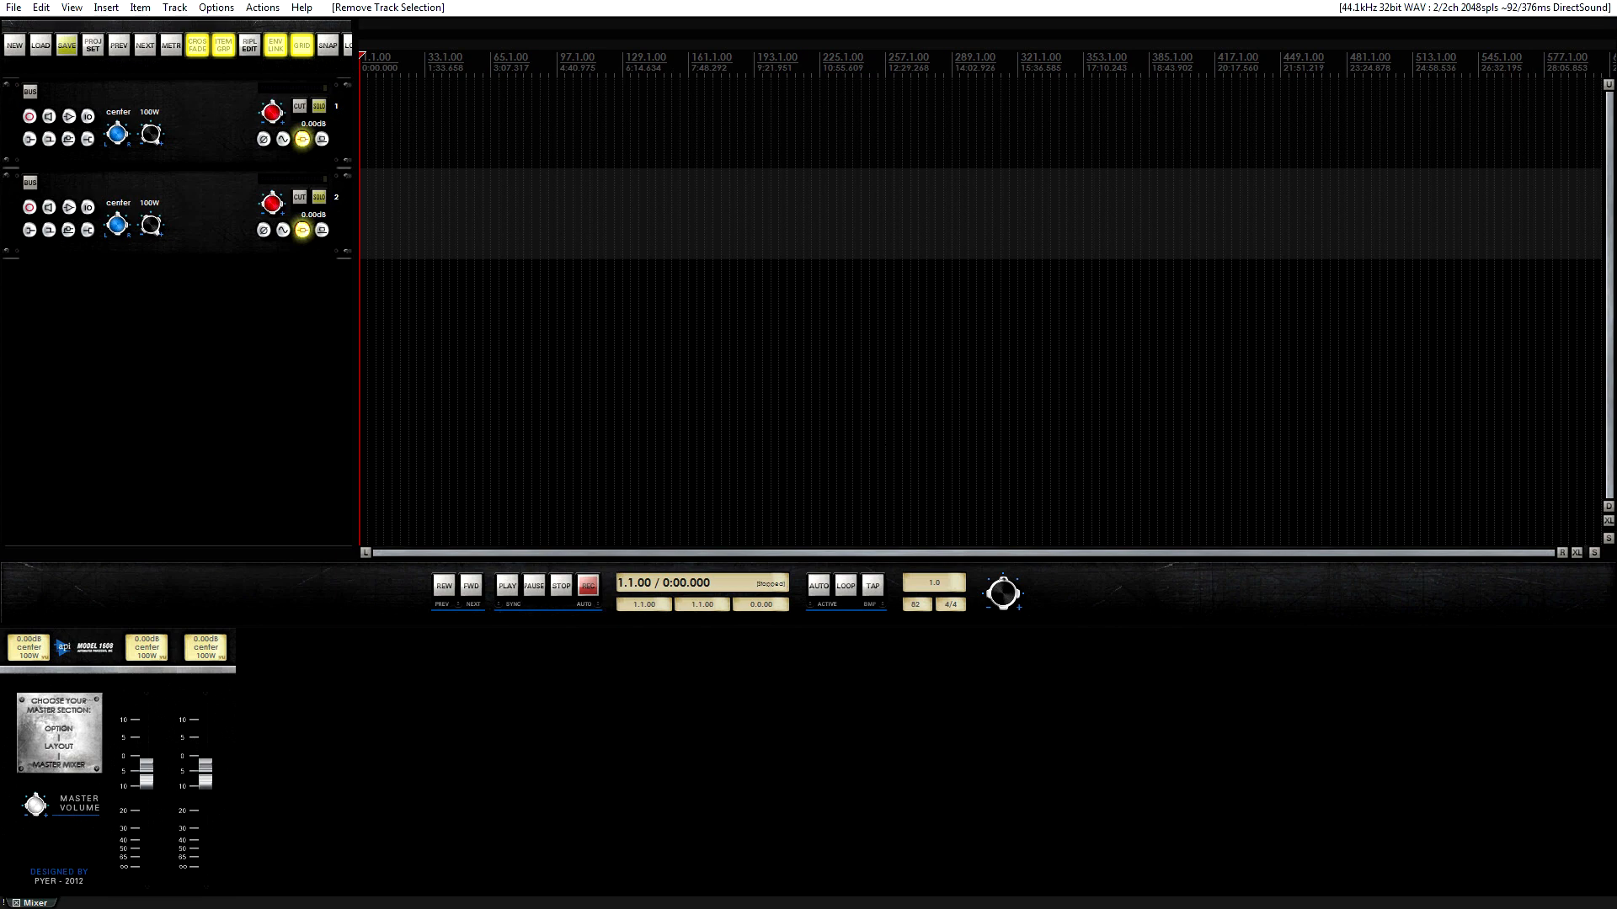
Place the edit cursor near bar 129, then back at about bar 45 (2:09).
left_click(216, 8)
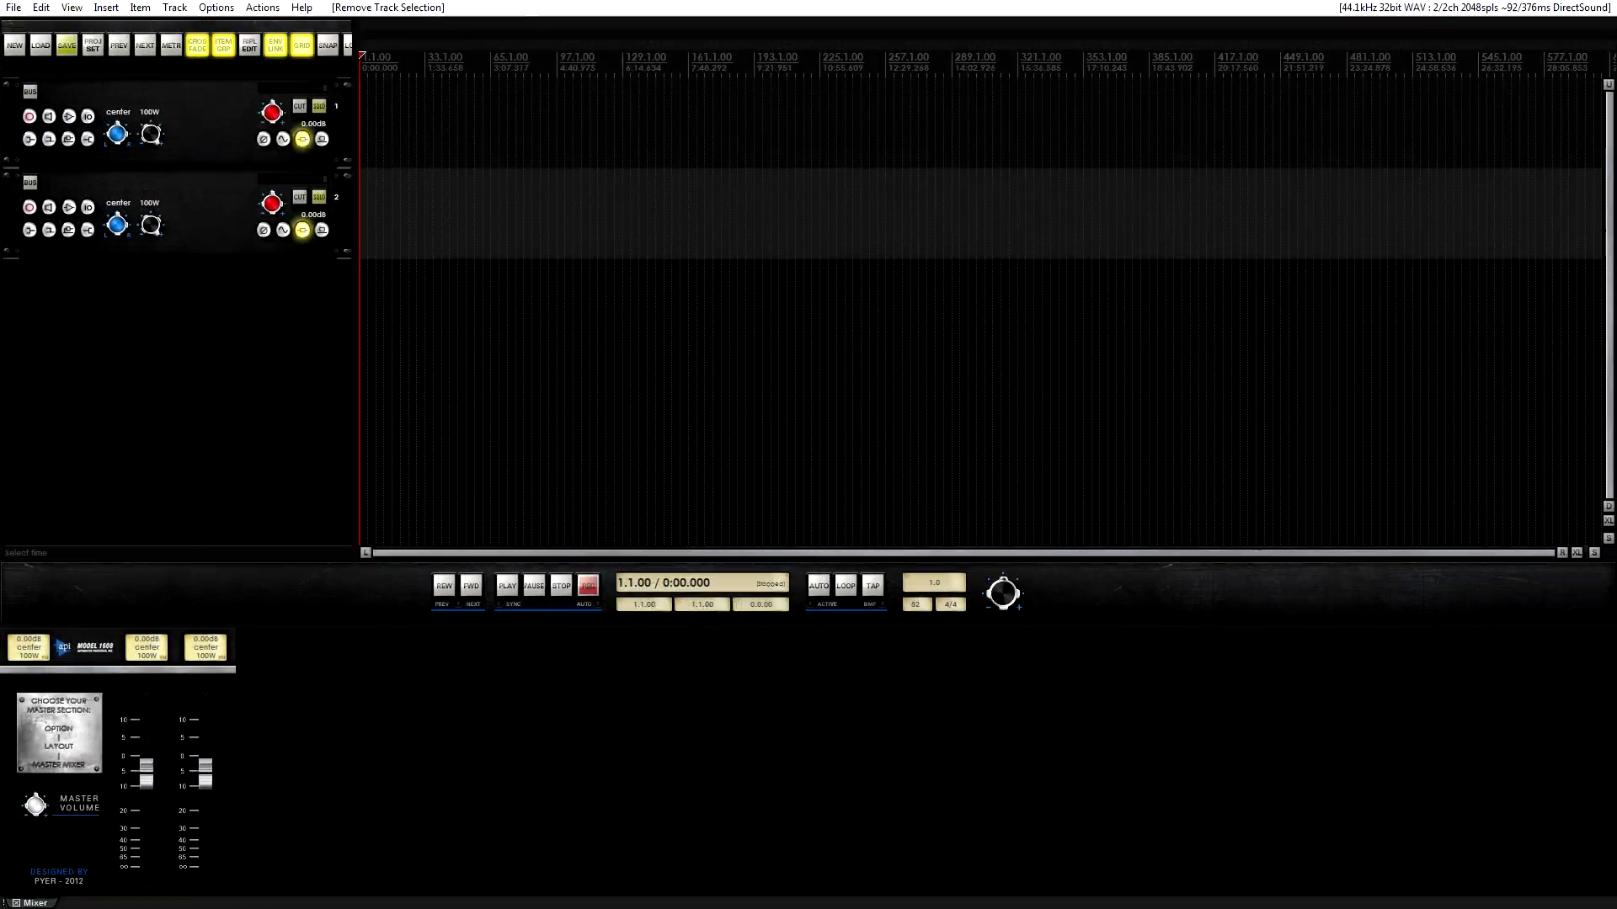
left_click(626, 58)
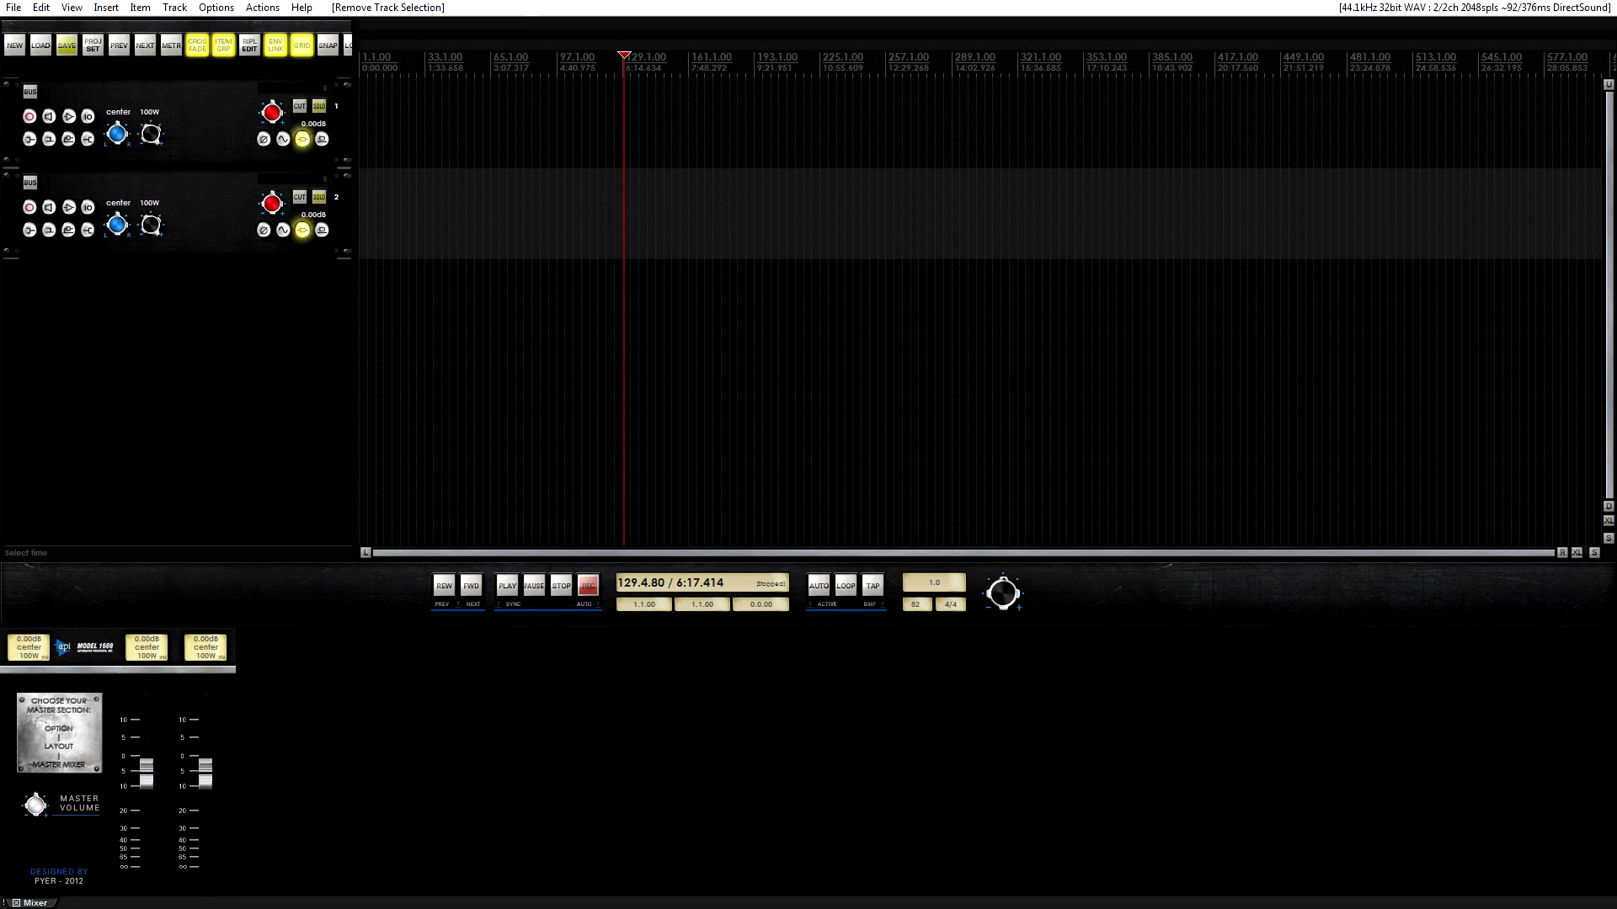
left_click(450, 56)
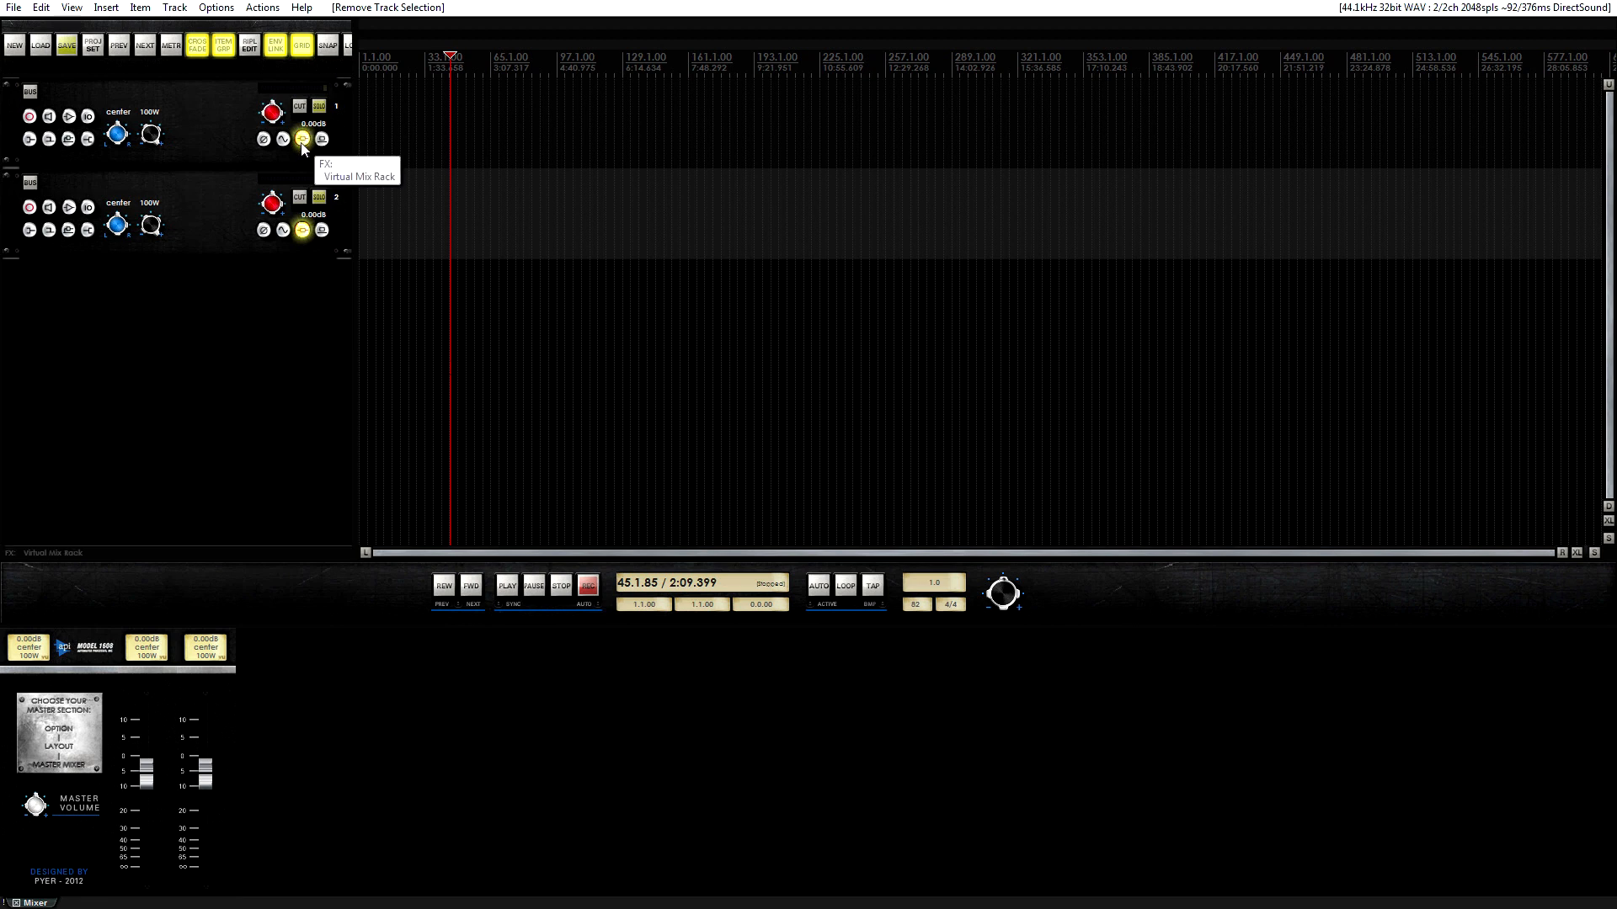
left_click(301, 139)
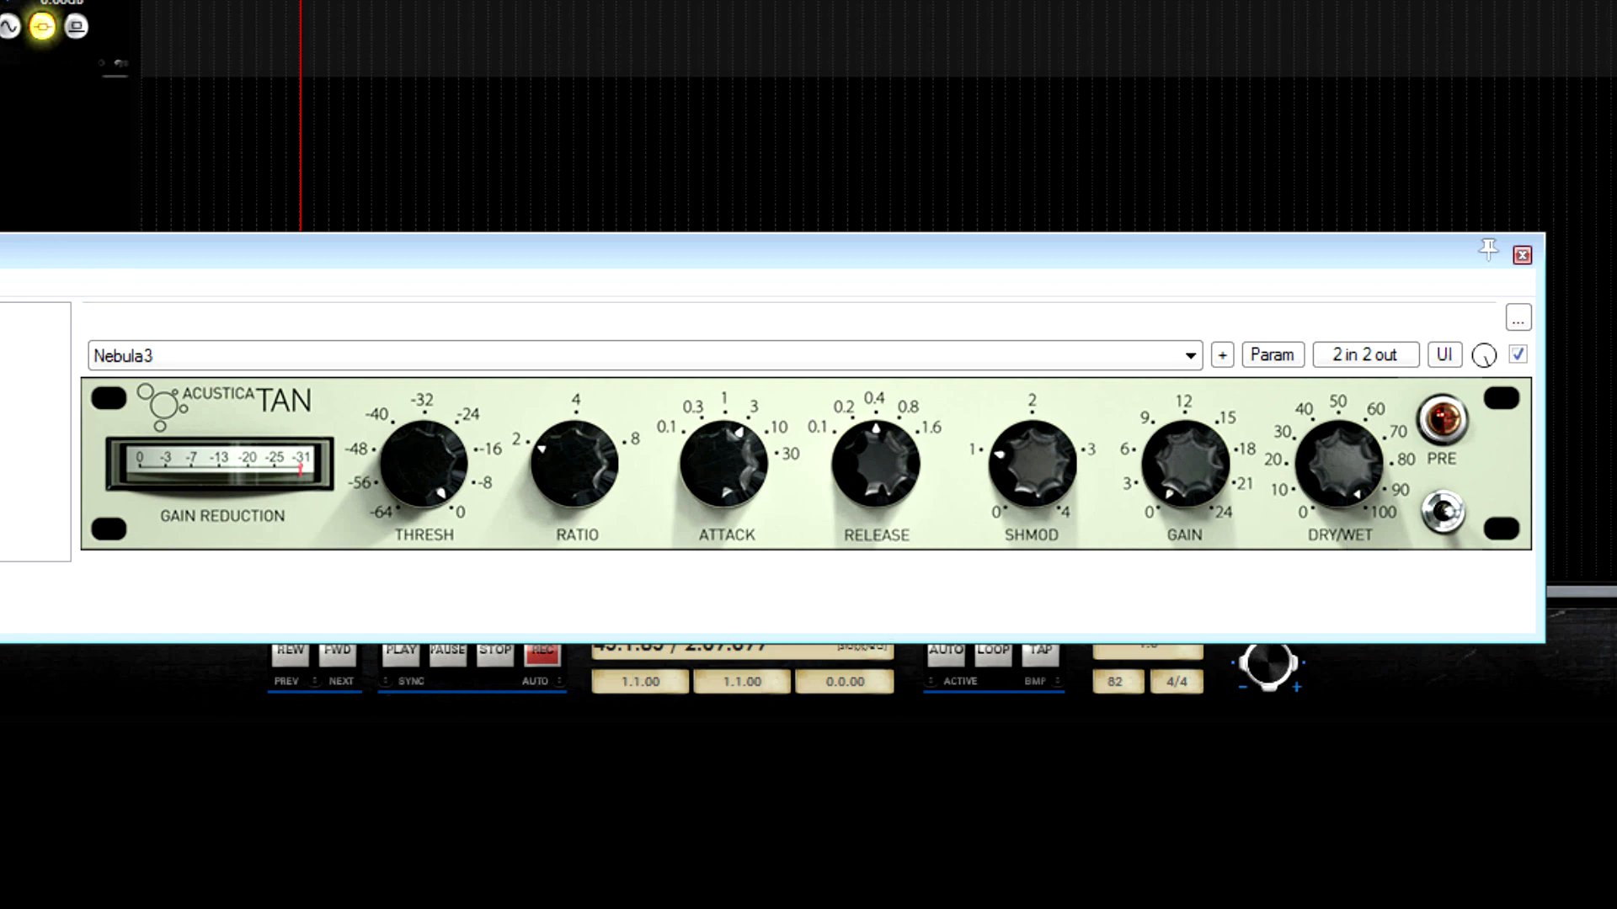
mouse_move(518, 491)
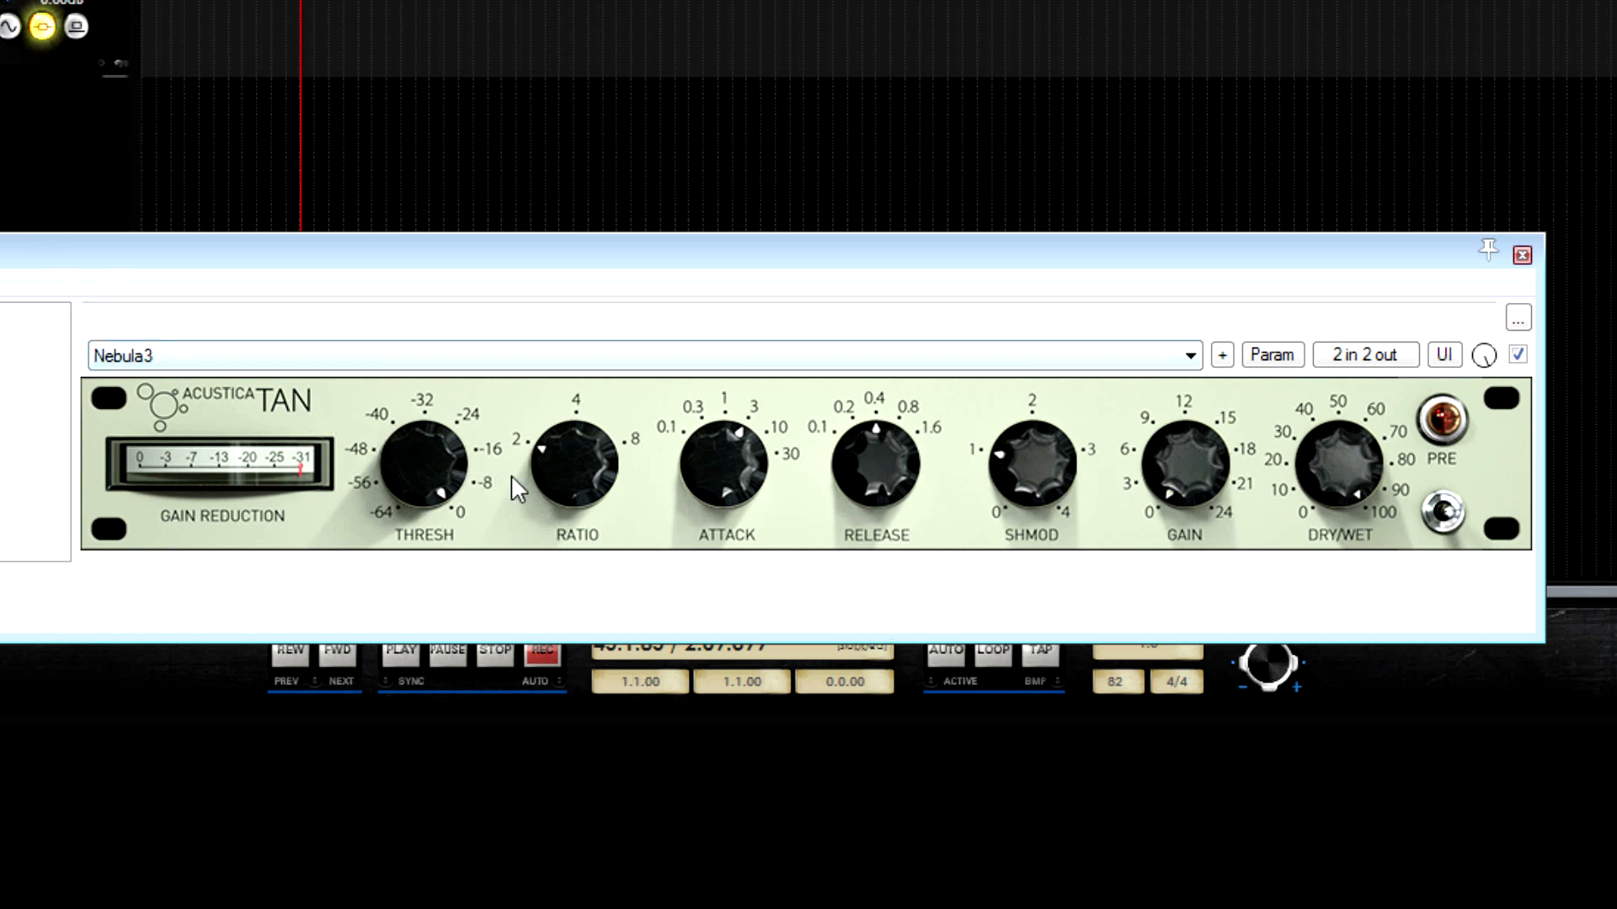
mouse_move(632, 515)
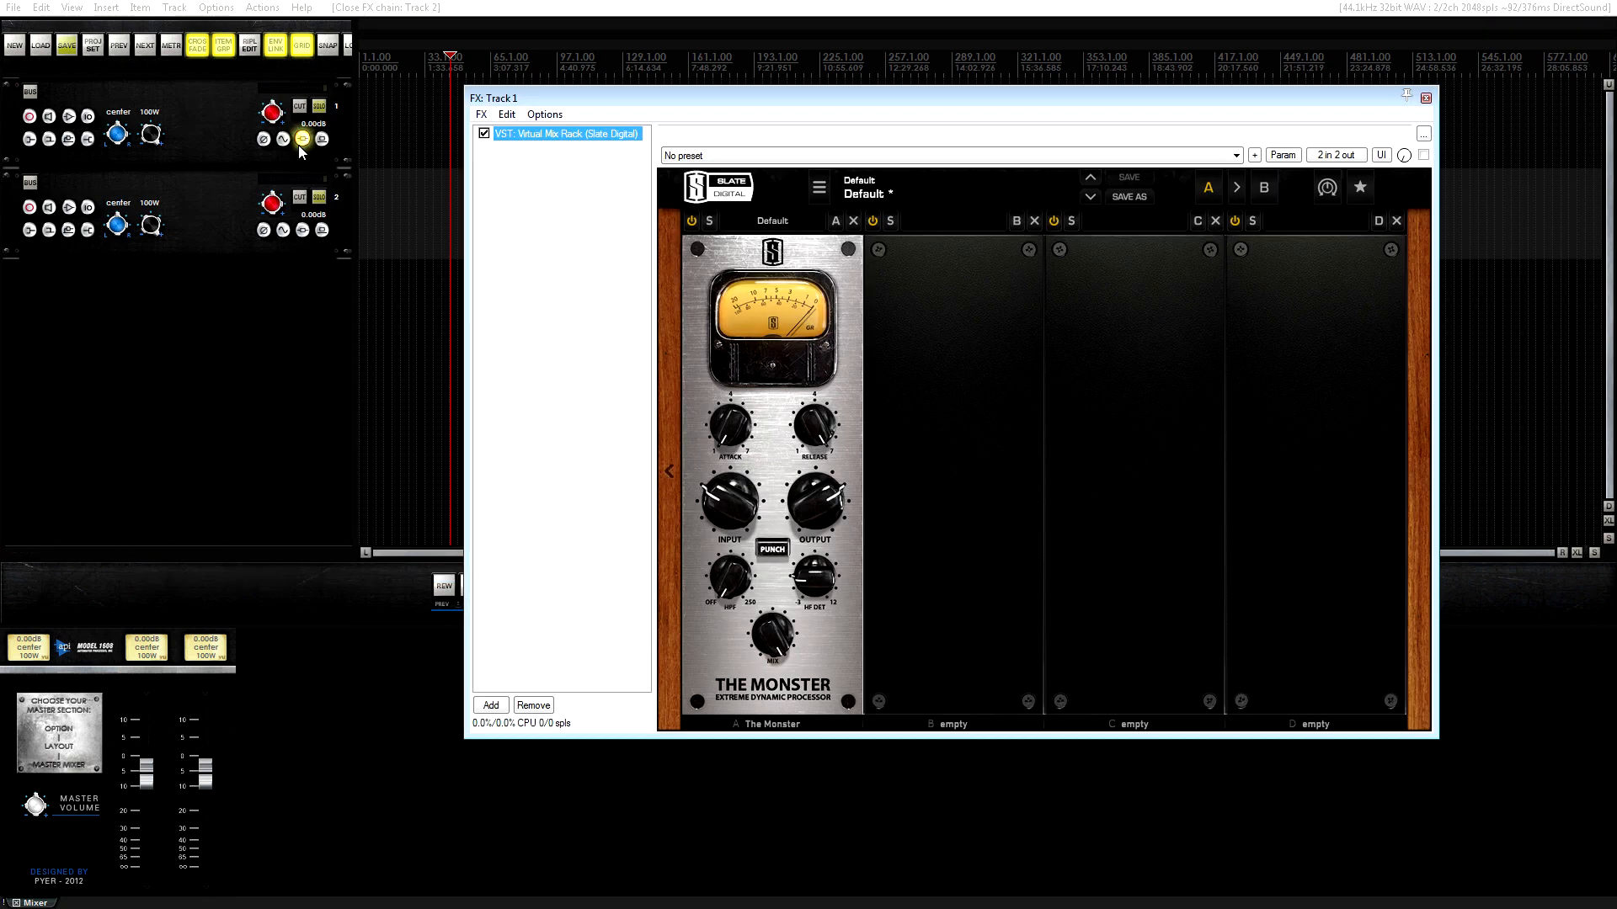
Remove Virtual Mix Rack (The Monster) from track 1's FX chain, then close the window.
left_click(533, 706)
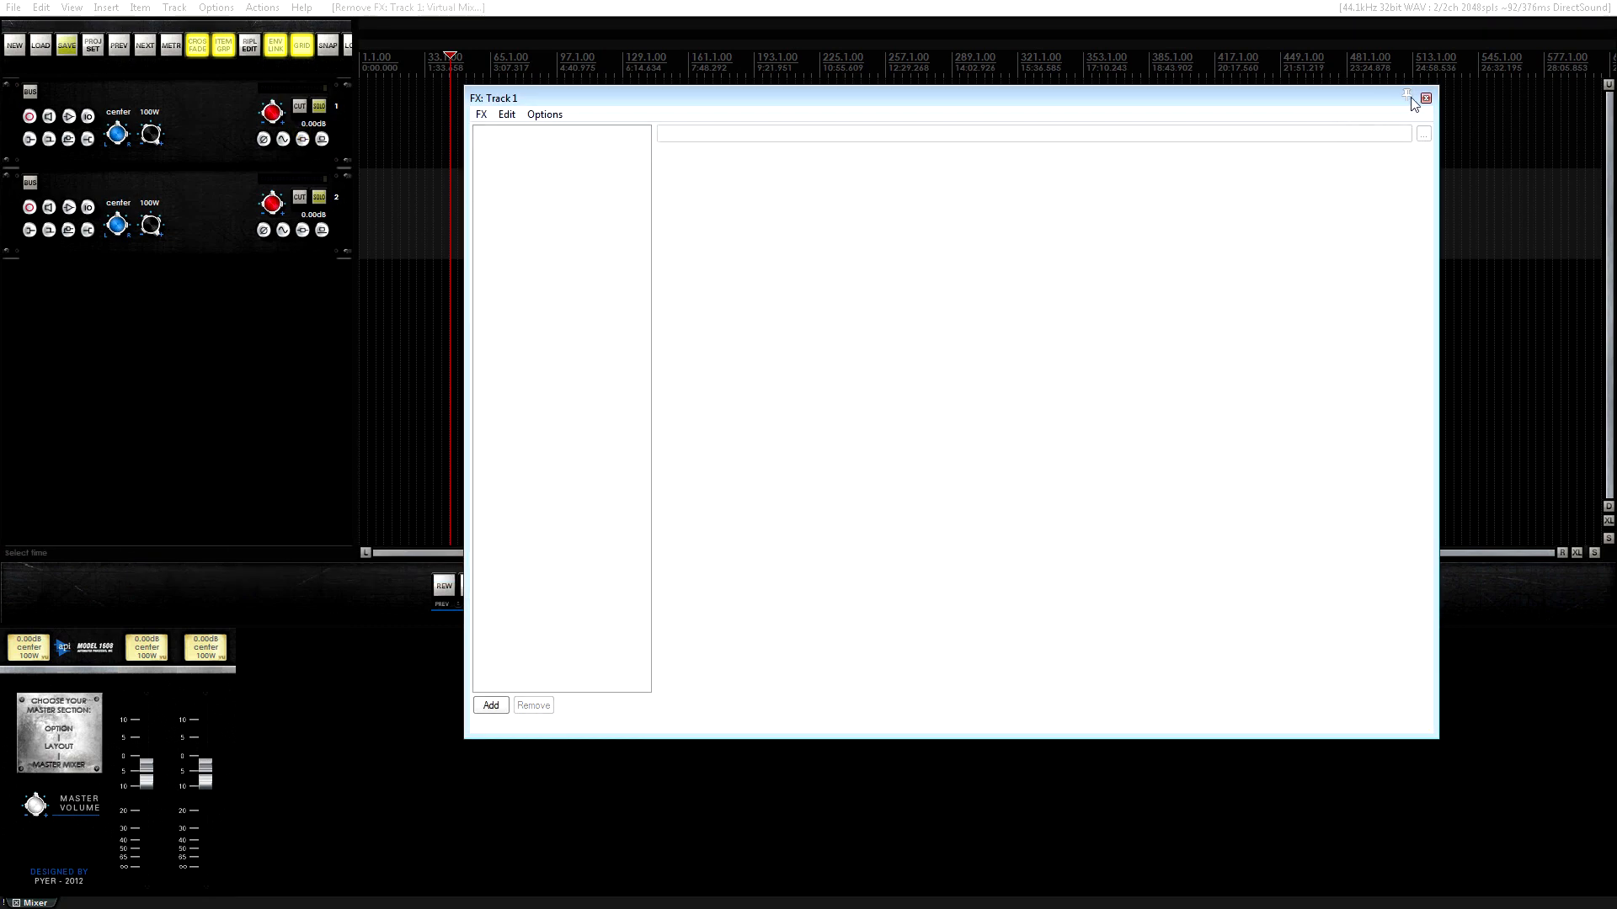
left_click(1426, 96)
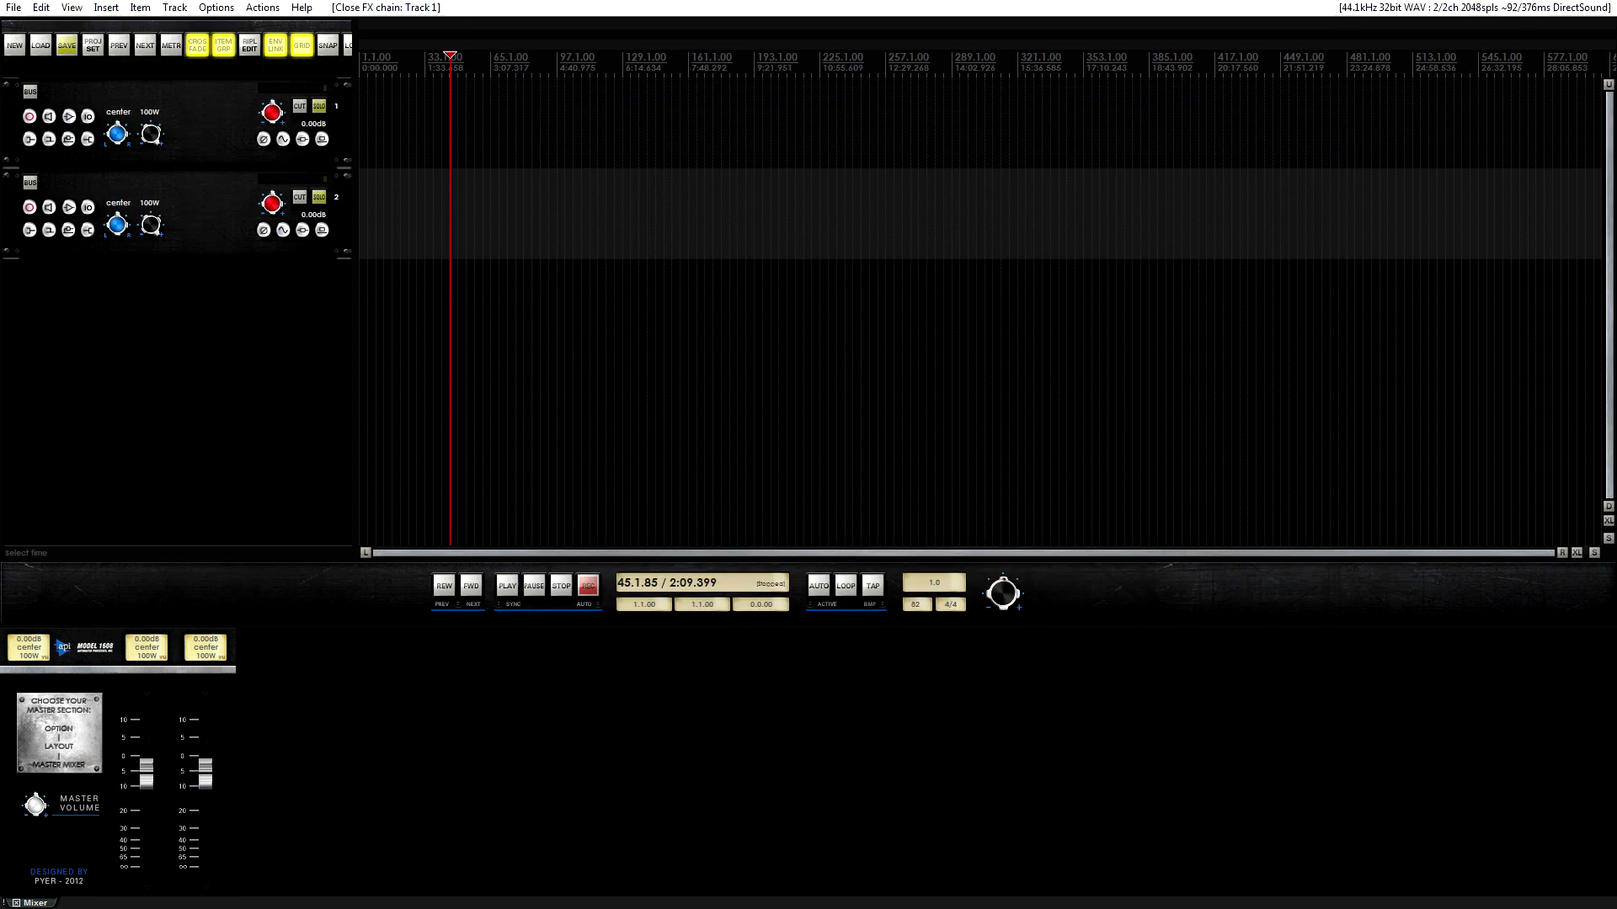